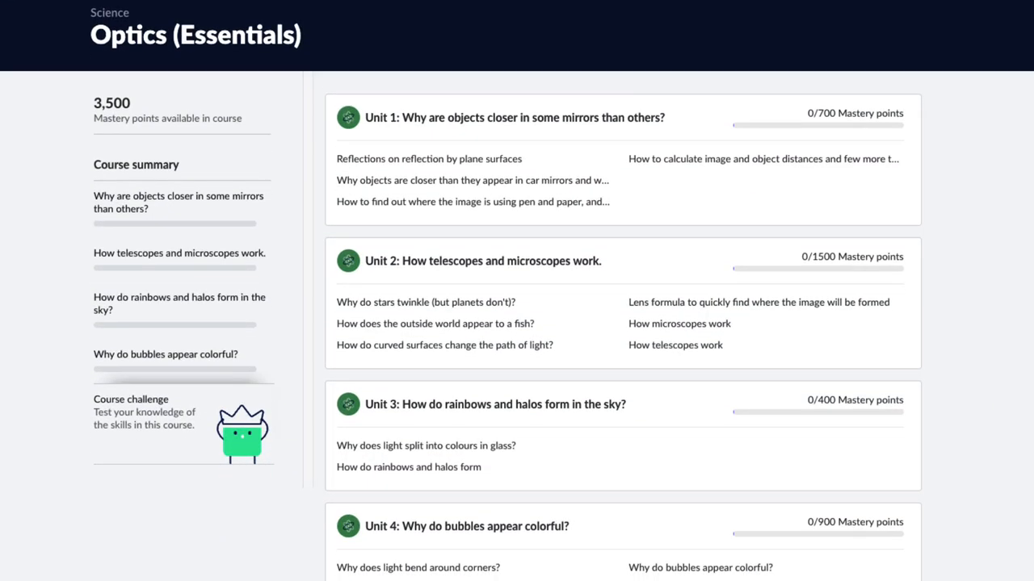
- Scroll the Optics course and open 'Unit 4: Why do bubbles appear colorful?'
{"action": "scroll", "scroll_direction": "down", "scroll_amount": 3}
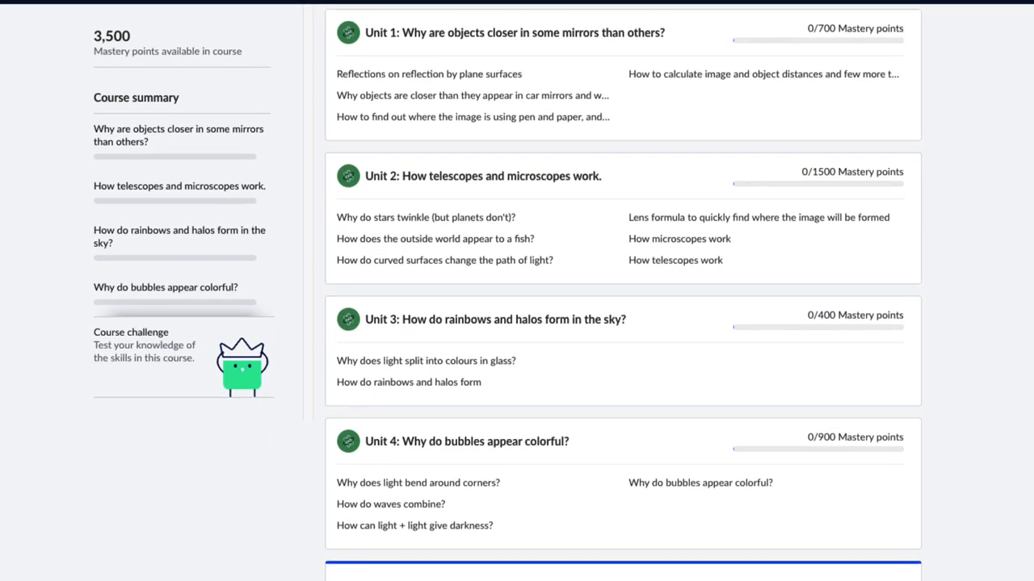
{"action": "scroll", "scroll_direction": "down", "scroll_amount": 3}
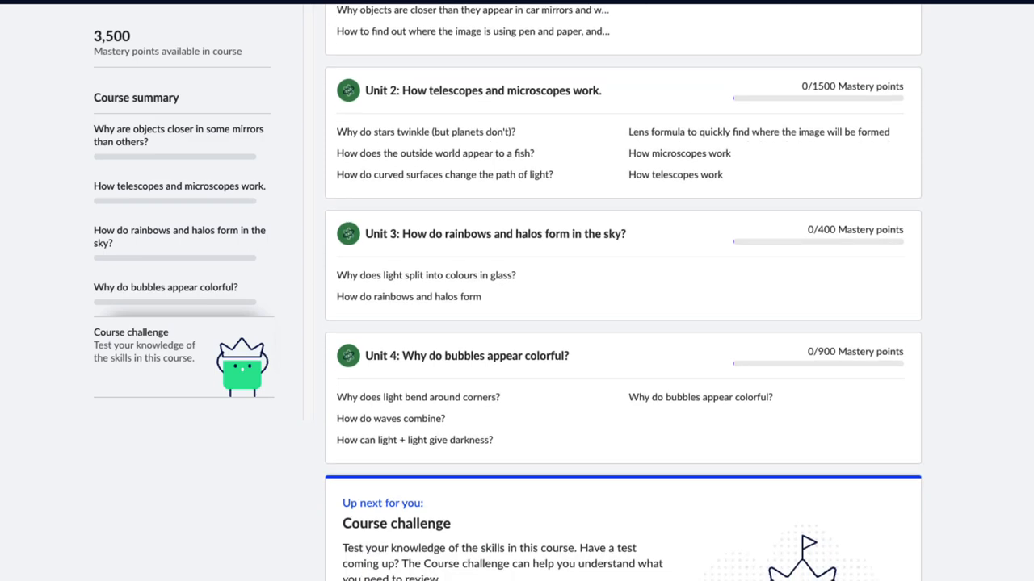
{"action": "scroll", "scroll_direction": "down", "scroll_amount": 3}
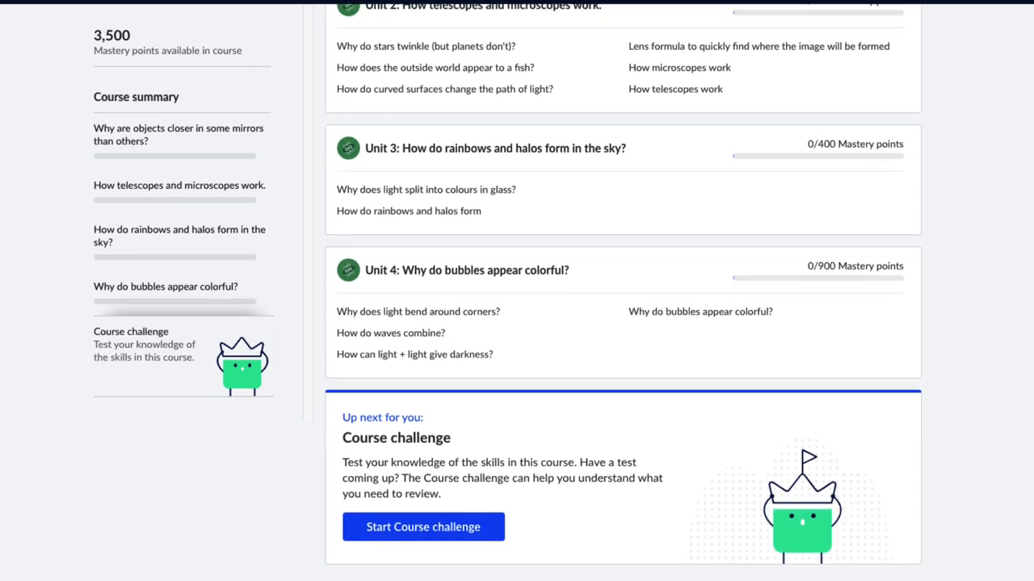
{"action": "scroll", "scroll_direction": "down", "scroll_amount": 3}
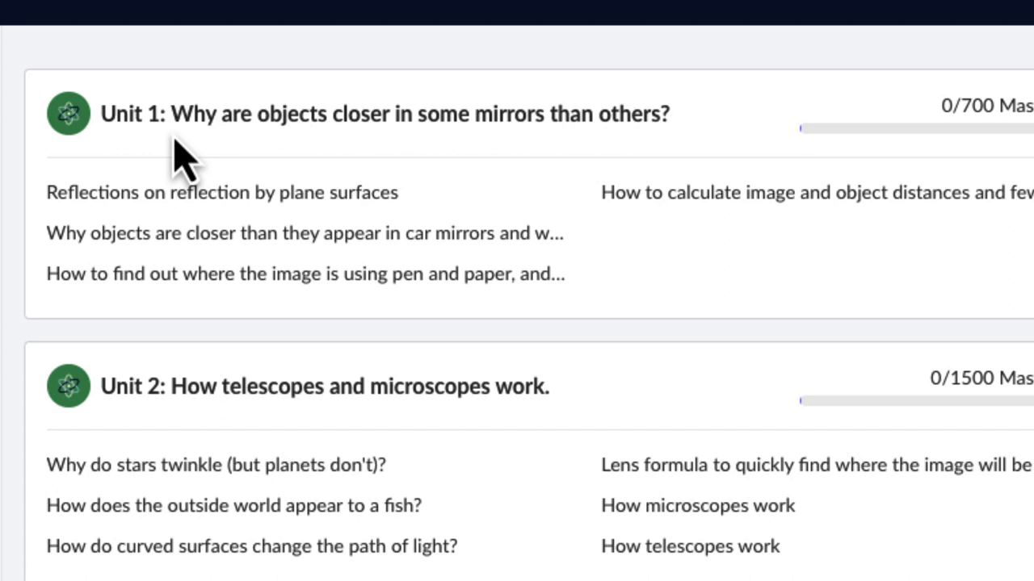
{"action": "mouse_move", "coordinate": [533, 165]}
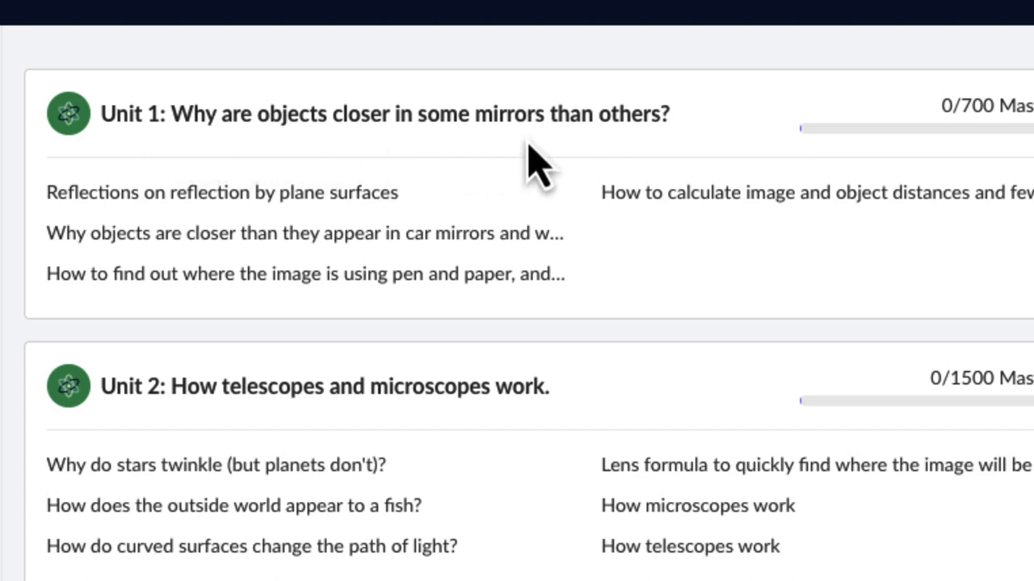
{"action": "scroll", "scroll_direction": "down", "scroll_amount": 3}
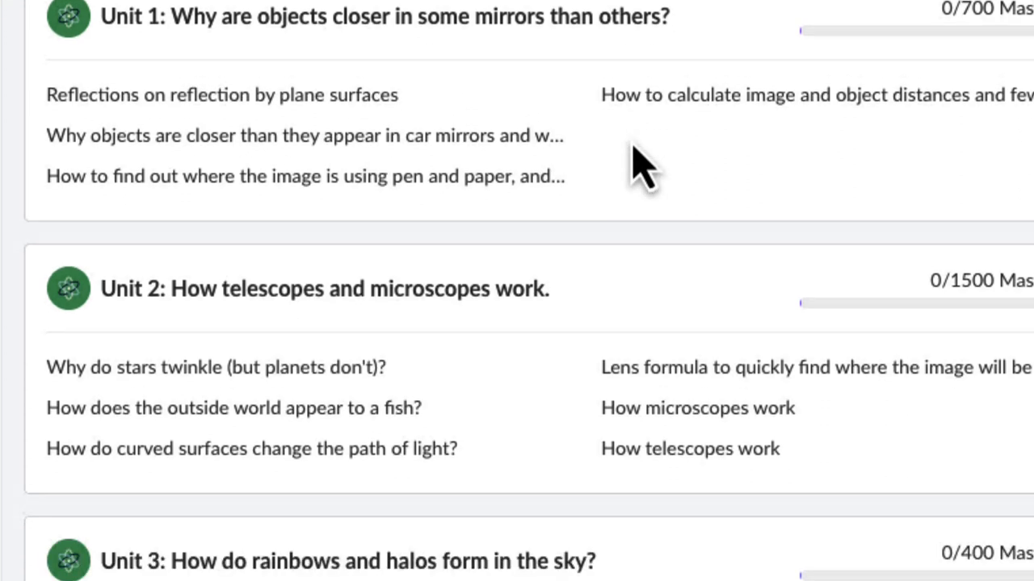
{"action": "scroll", "scroll_direction": "down", "scroll_amount": 3}
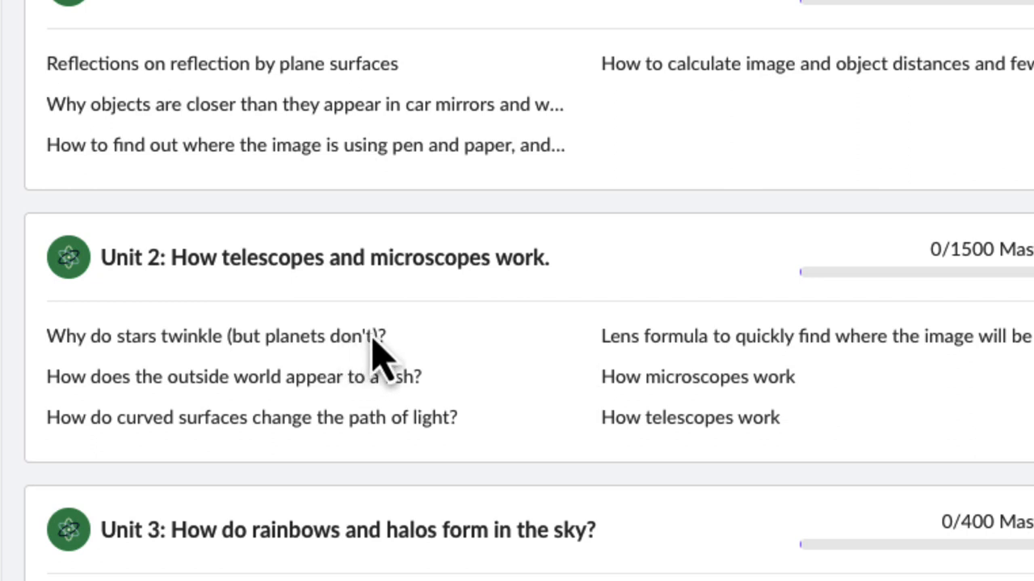
{"action": "mouse_move", "coordinate": [230, 310]}
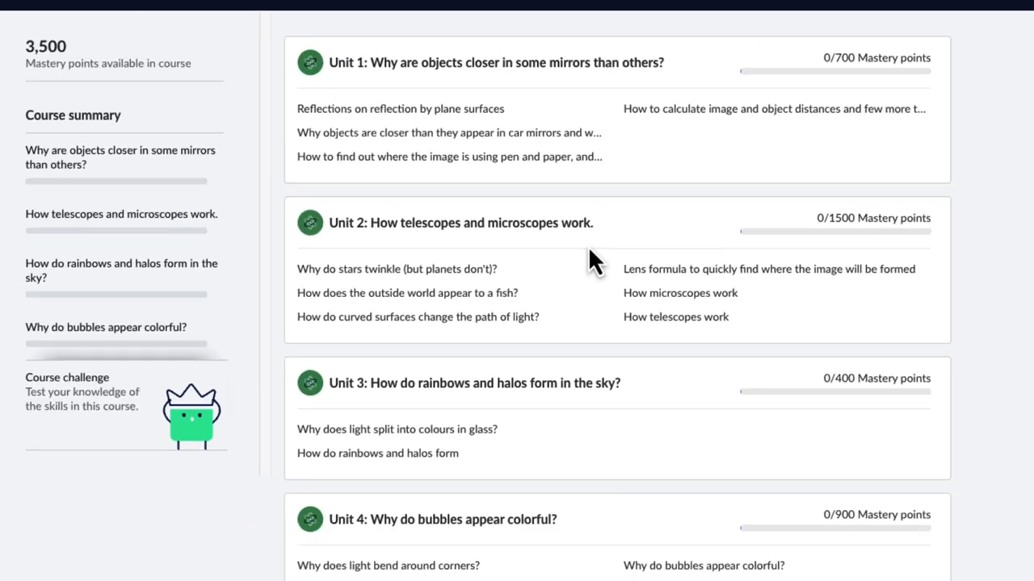
{"action": "scroll", "scroll_direction": "down", "scroll_amount": 3}
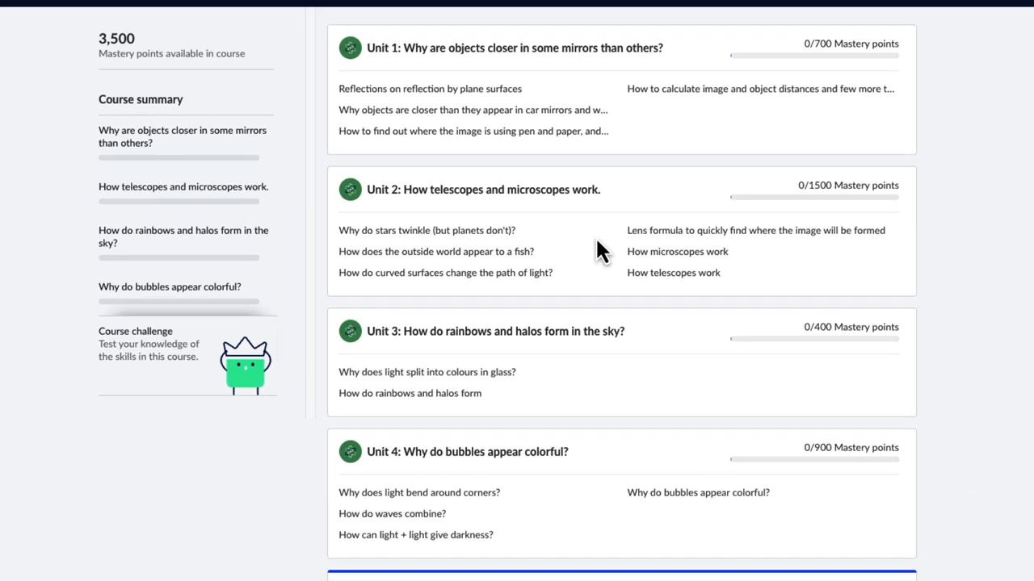
{"action": "scroll", "scroll_direction": "down", "scroll_amount": 3}
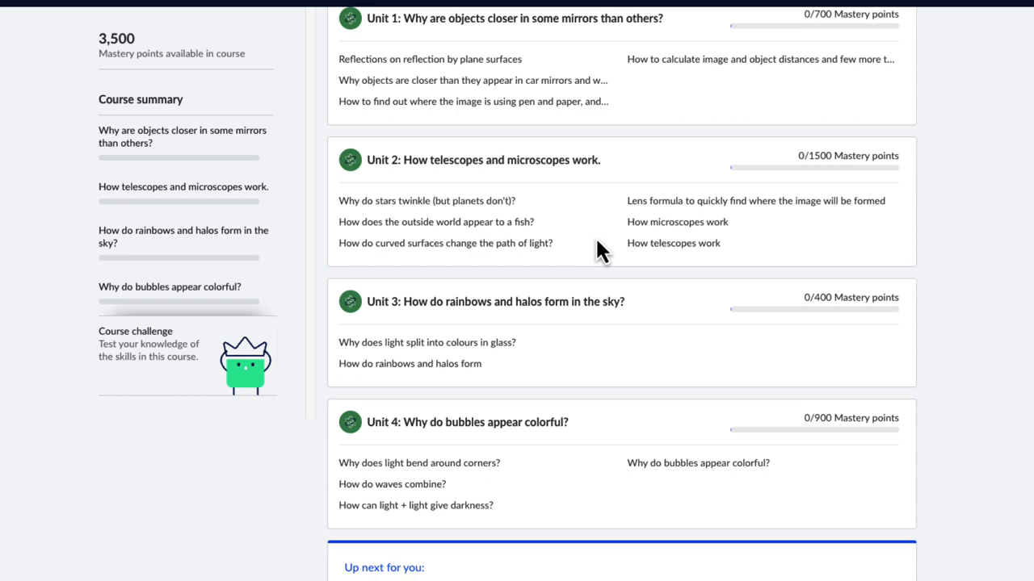
{"action": "scroll", "scroll_direction": "down", "scroll_amount": 3}
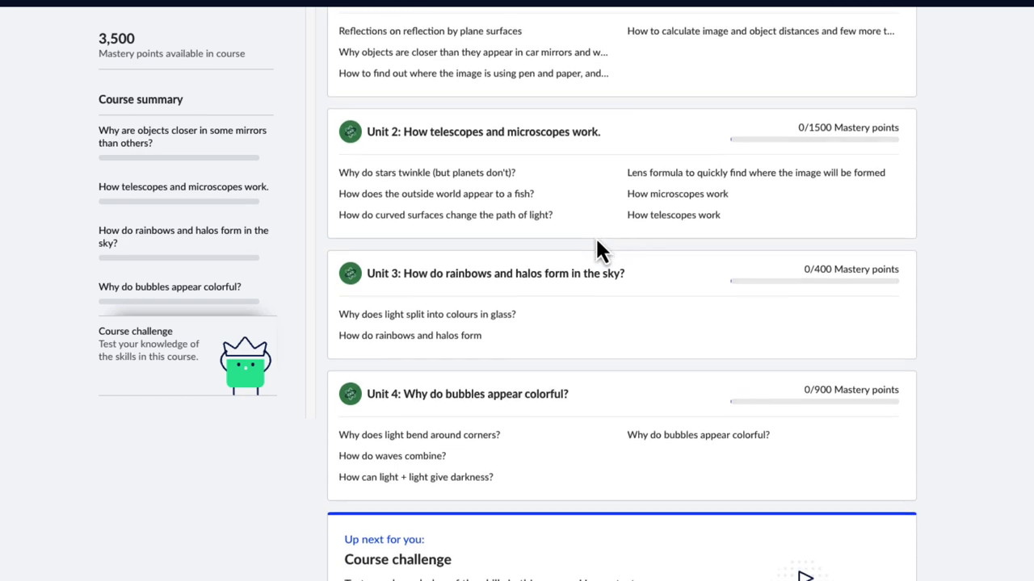
{"action": "scroll", "scroll_direction": "down", "scroll_amount": 3}
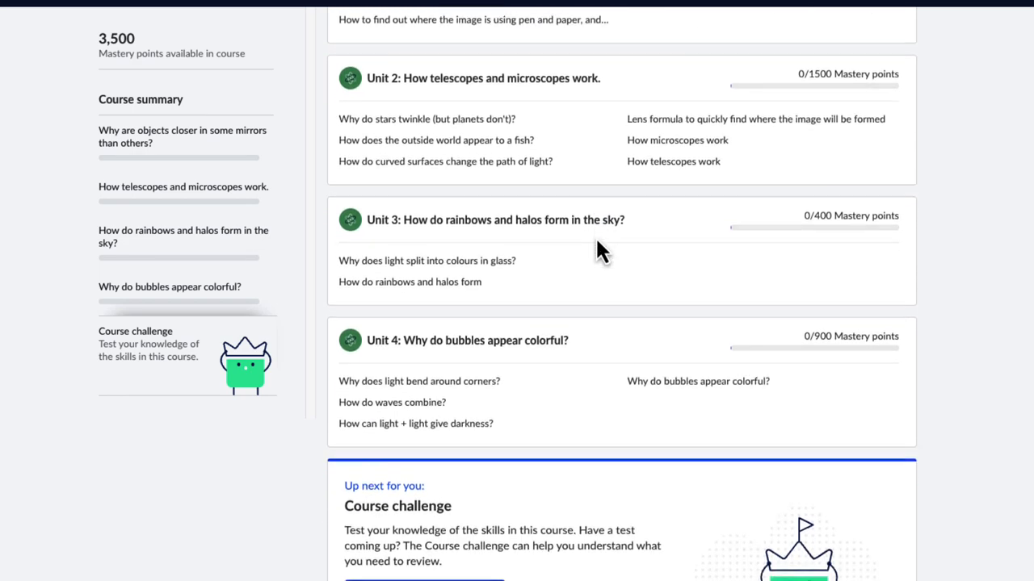
{"action": "scroll", "scroll_direction": "down", "scroll_amount": 3}
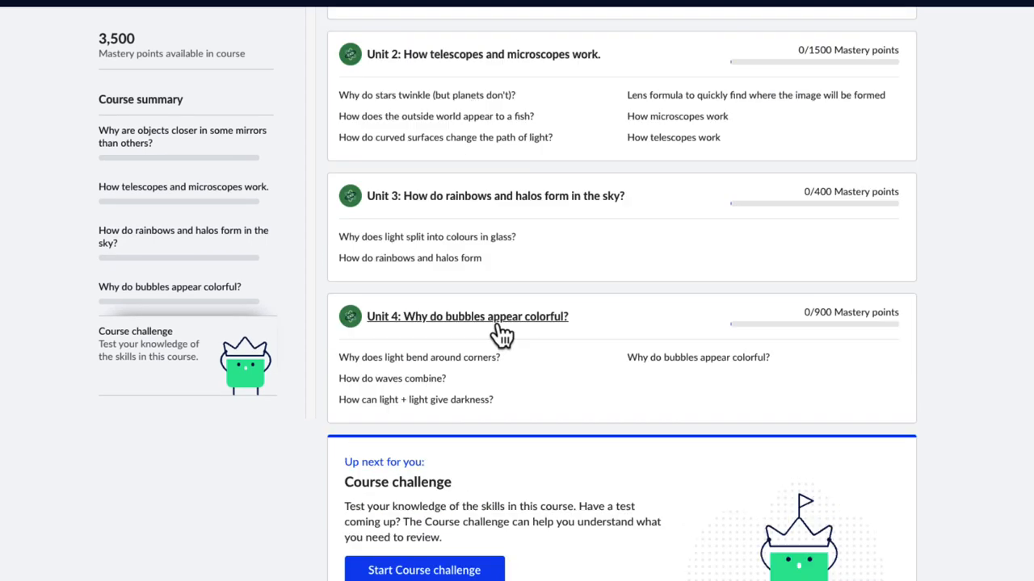
{"action": "left_click", "coordinate": [467, 314]}
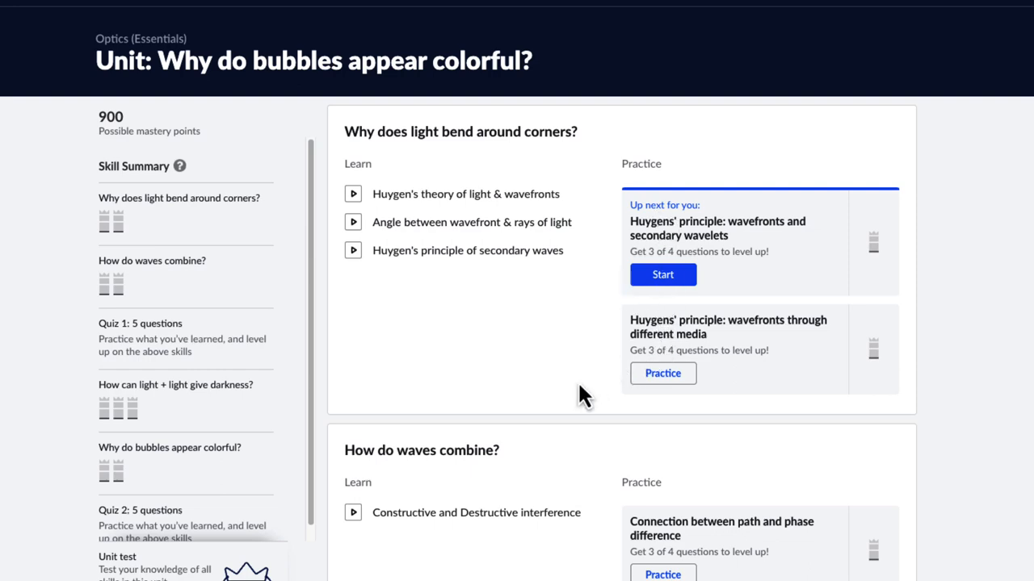
{"action": "scroll", "scroll_direction": "down", "scroll_amount": 3}
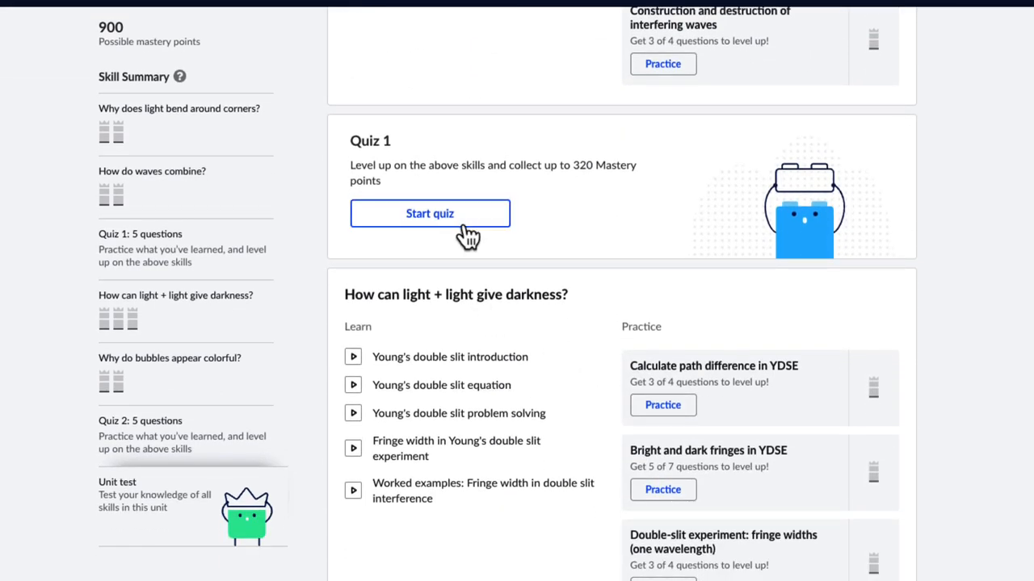
{"action": "scroll", "scroll_direction": "down", "scroll_amount": 3}
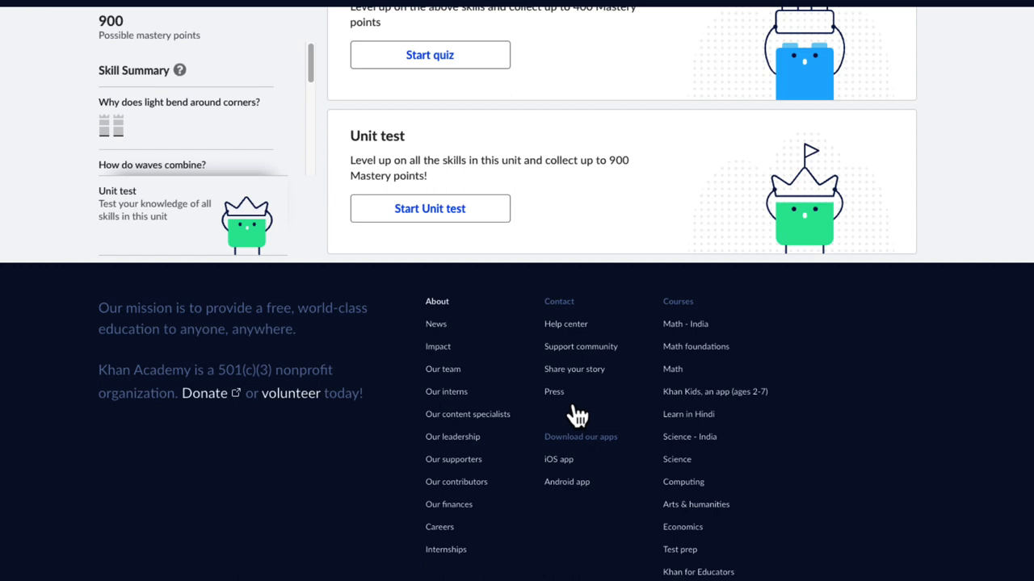